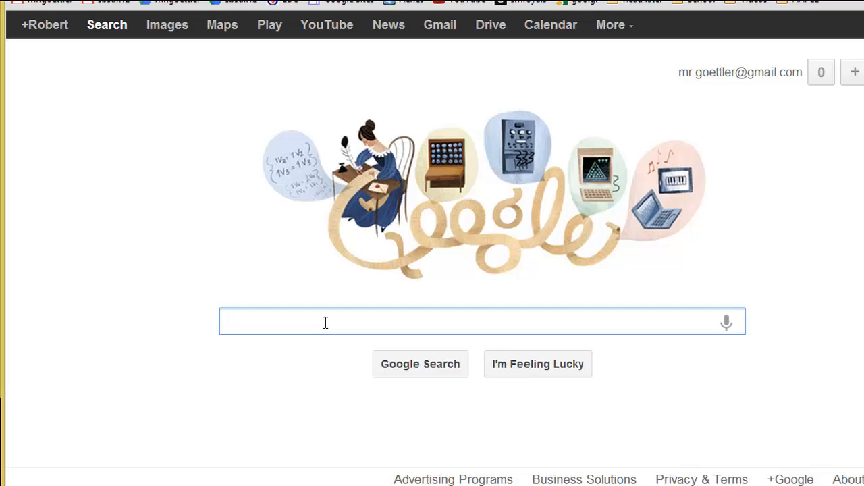
Step: Search Google for "phet" to reach the PhET Generator simulation page
{"action": "left_click", "coordinate": [324, 322]}
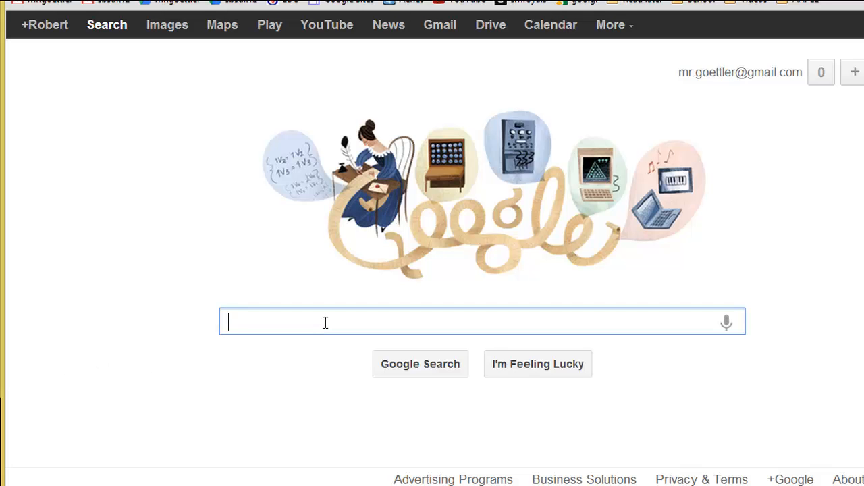
{"action": "type", "text": "phet"}
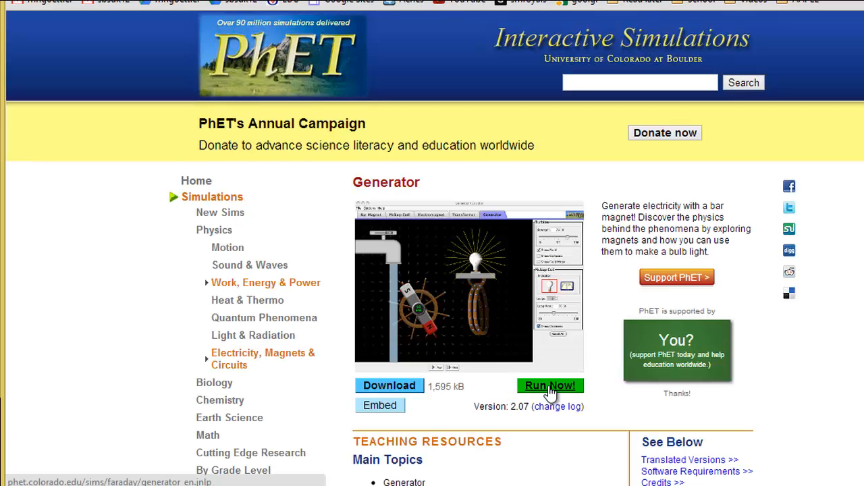
Step: Run the Generator simulation from its PhET page via the Java launcher
{"action": "left_click", "coordinate": [549, 385]}
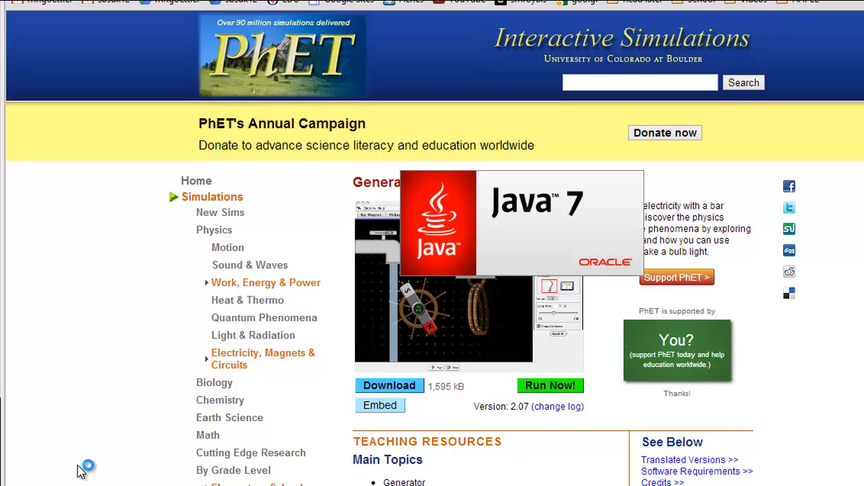
{"action": "left_click", "coordinate": [550, 386]}
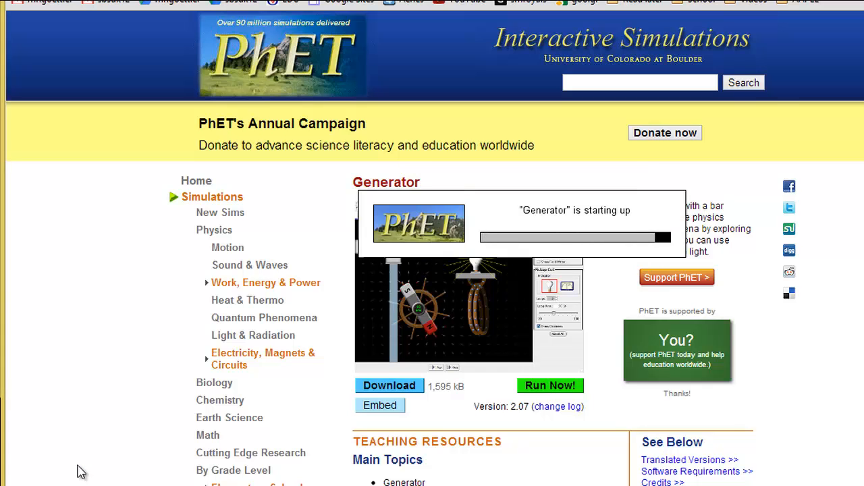
{"action": "left_click", "coordinate": [550, 384]}
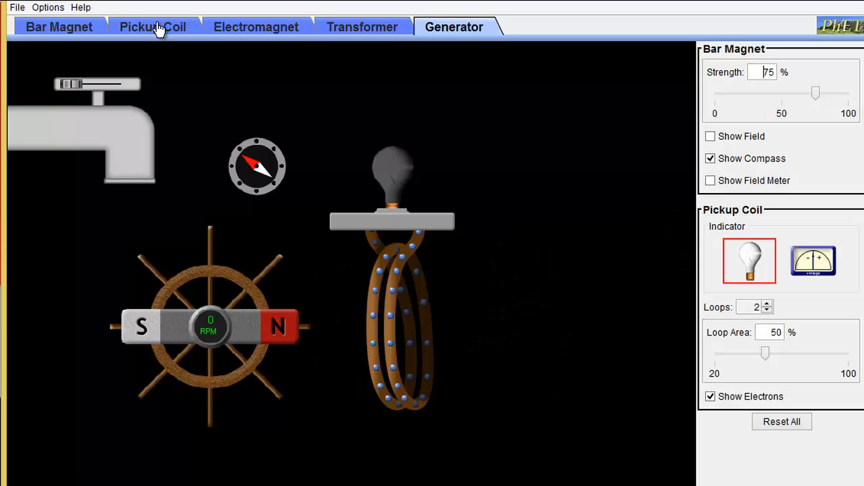
Step: Switch the lab to the Pickup Coil experiment with bar magnet and bulb coil
{"action": "left_click", "coordinate": [152, 27]}
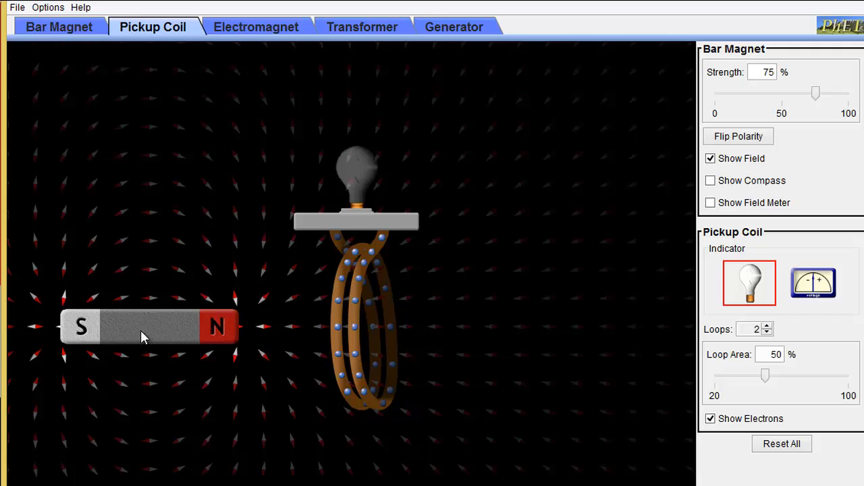
{"action": "mouse_move", "coordinate": [407, 302]}
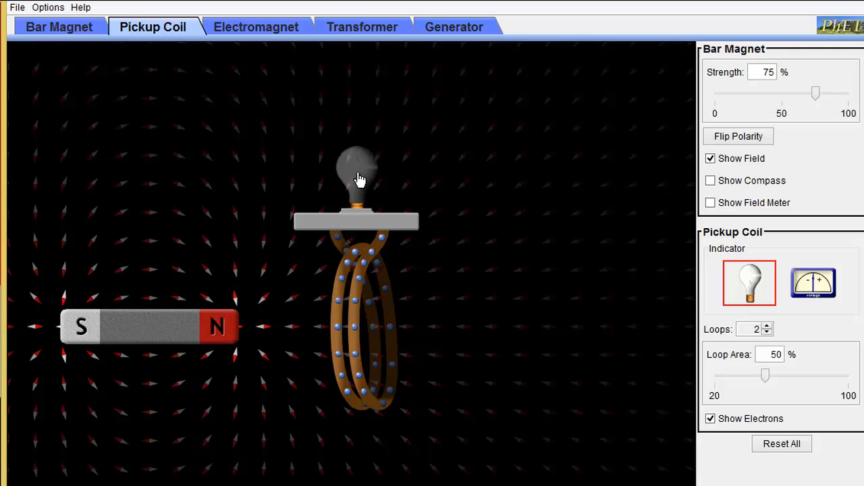
{"action": "mouse_move", "coordinate": [363, 267]}
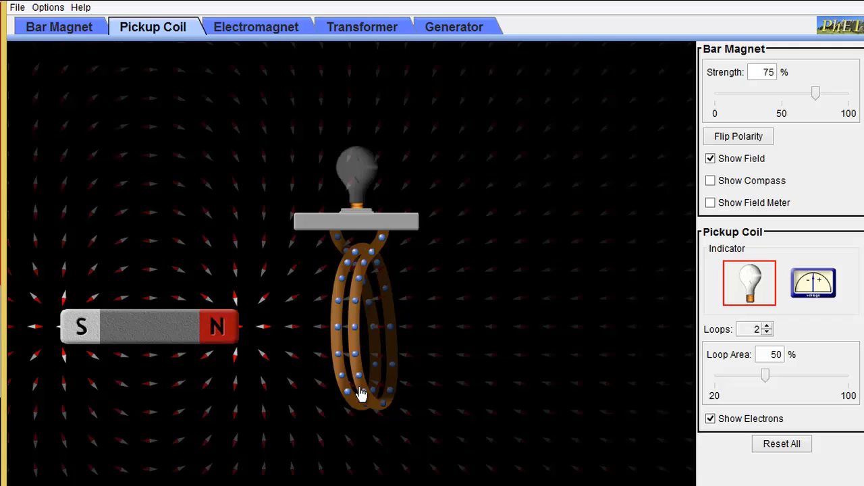
{"action": "mouse_move", "coordinate": [508, 405]}
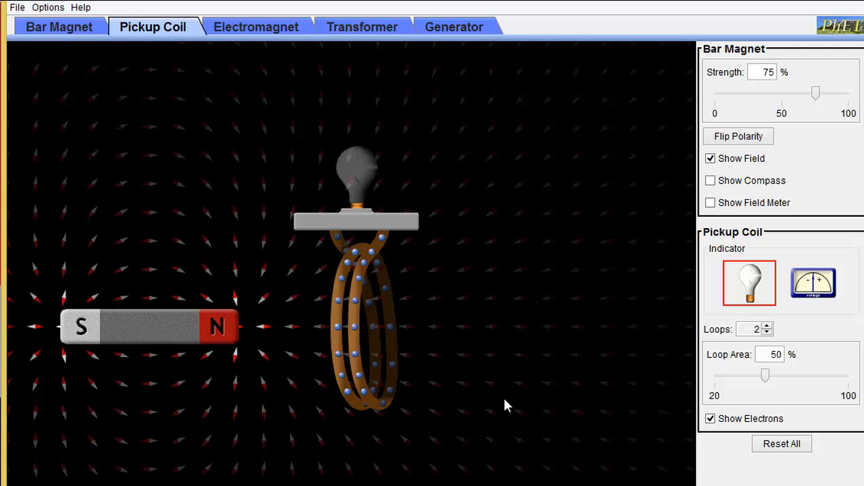
{"action": "mouse_move", "coordinate": [248, 285]}
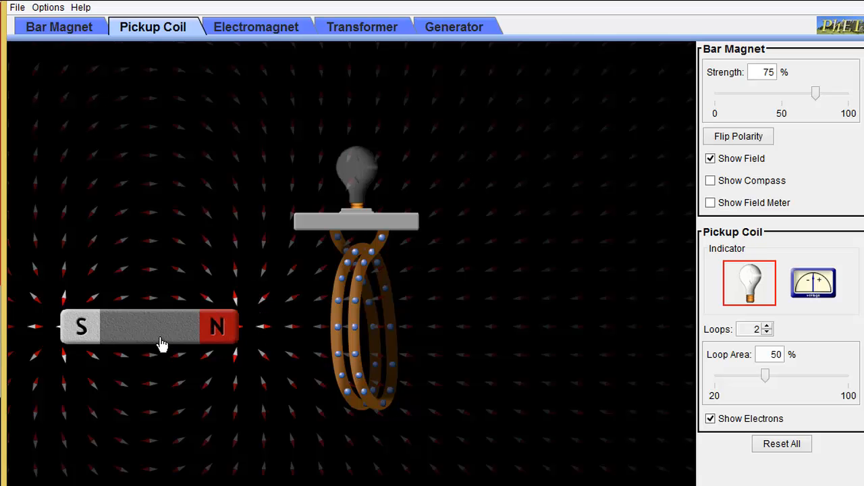
Step: Push the bar magnet into the pickup coil and pull it back out
{"action": "left_click_drag", "start_coordinate": [162, 328], "coordinate": [216, 328]}
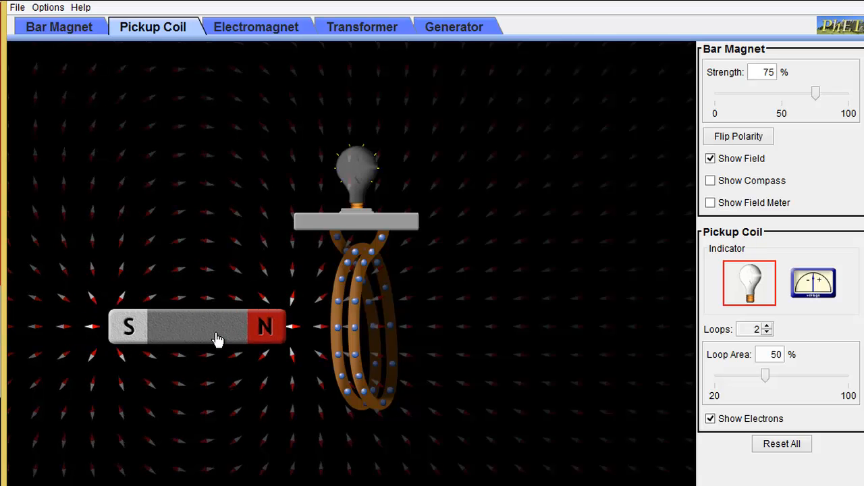
{"action": "left_click_drag", "start_coordinate": [216, 328], "coordinate": [175, 337]}
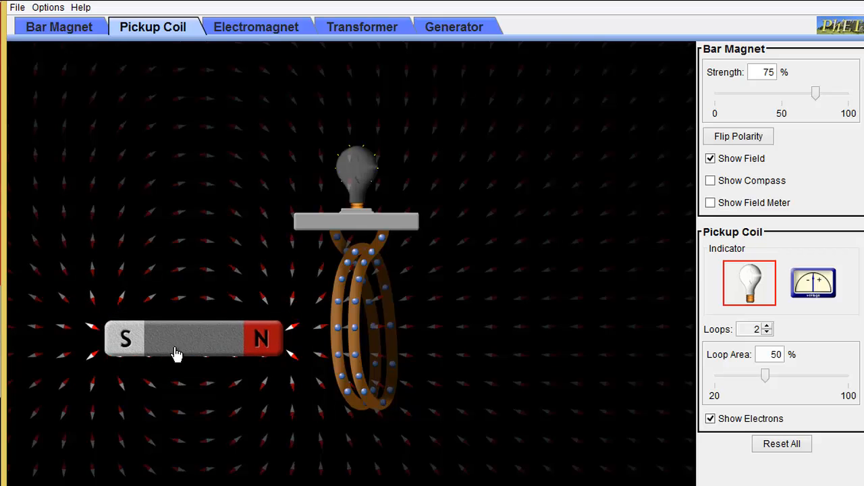
{"action": "left_click_drag", "start_coordinate": [192, 338], "coordinate": [146, 286]}
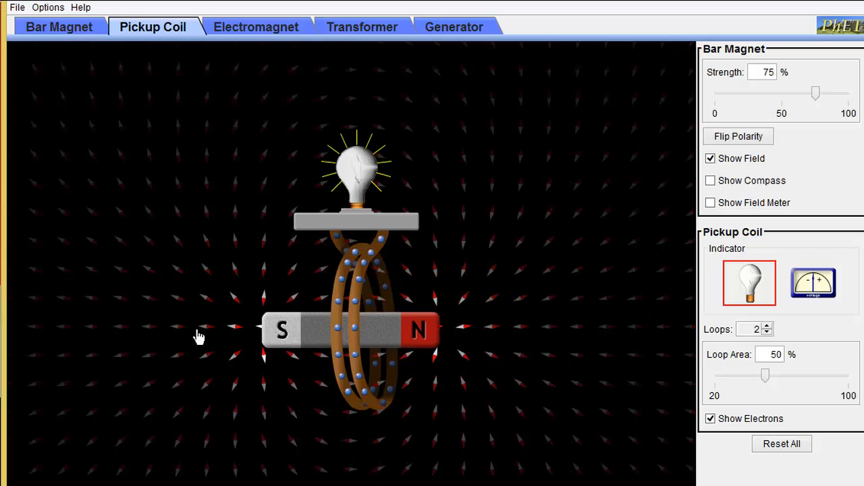
{"action": "left_click_drag", "start_coordinate": [348, 329], "coordinate": [181, 321]}
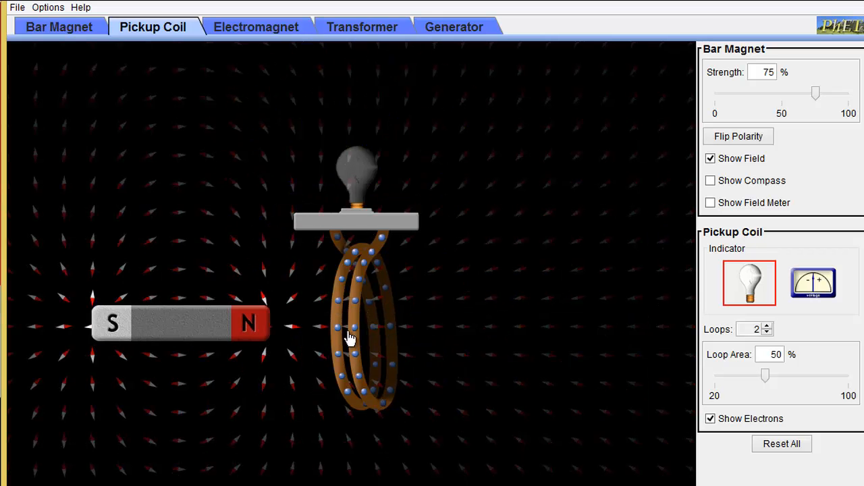
Step: Thrust the magnet through the coil to the right and back, lighting the bulb
{"action": "left_click_drag", "start_coordinate": [178, 325], "coordinate": [324, 325]}
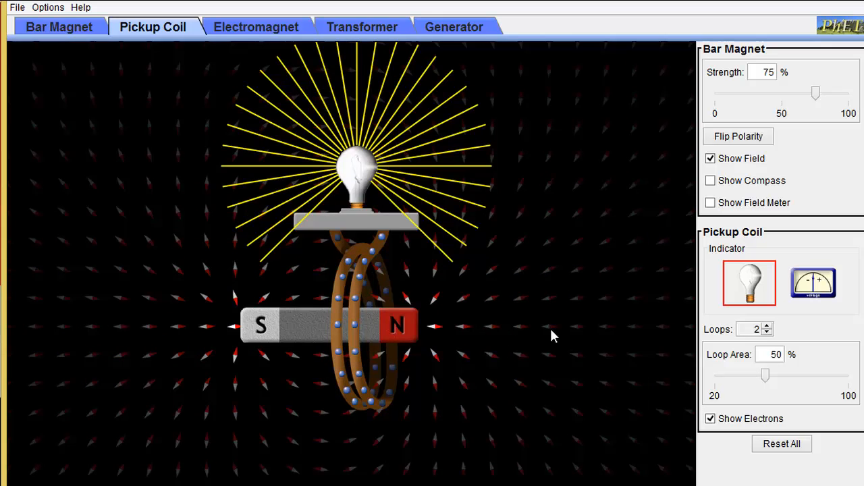
{"action": "left_click_drag", "start_coordinate": [327, 325], "coordinate": [560, 325]}
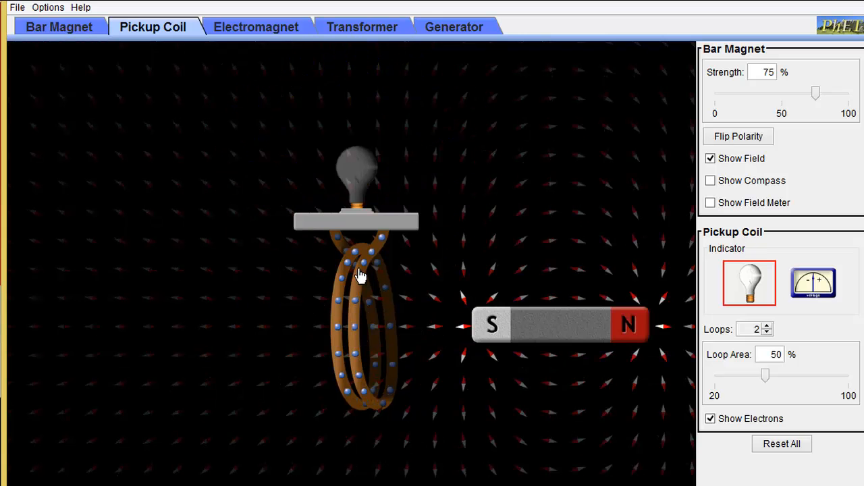
{"action": "mouse_move", "coordinate": [451, 324]}
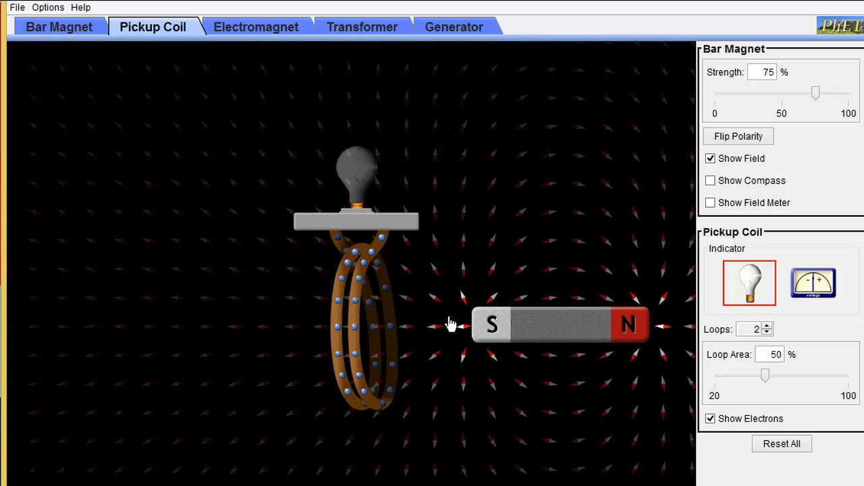
{"action": "left_click_drag", "start_coordinate": [561, 325], "coordinate": [381, 316]}
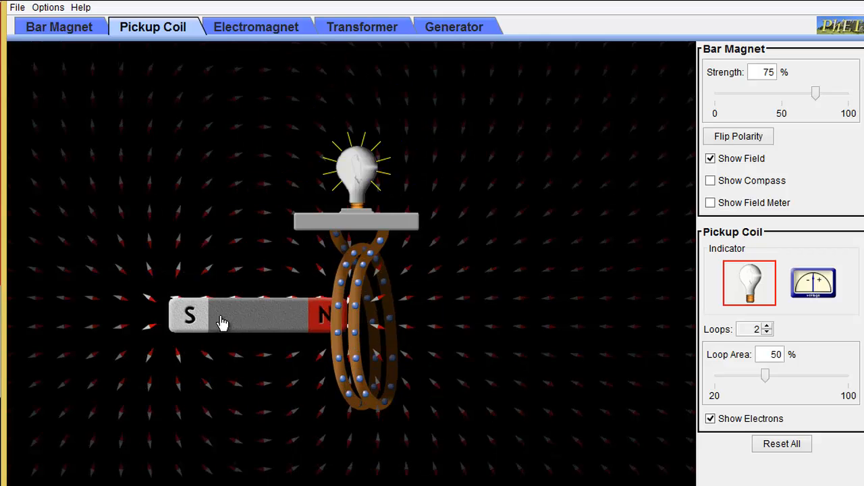
{"action": "left_click_drag", "start_coordinate": [223, 316], "coordinate": [223, 318]}
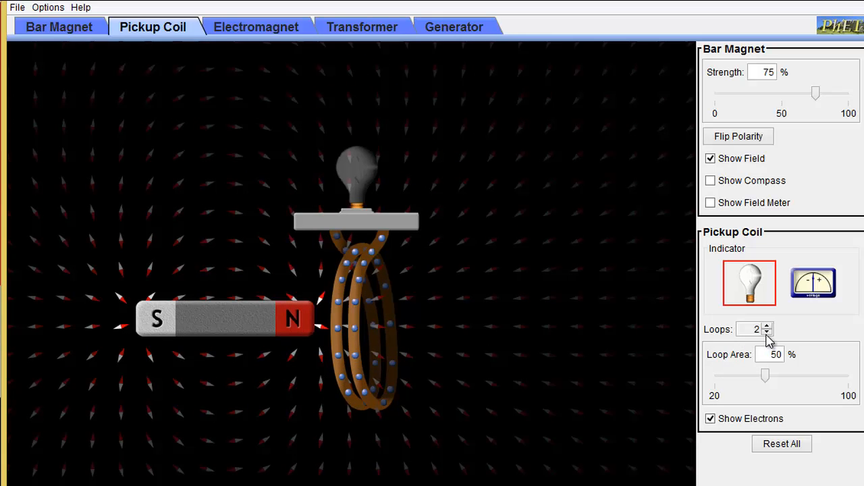
Step: Drop the pickup coil to one loop, then raise it to three loops
{"action": "left_click", "coordinate": [767, 332]}
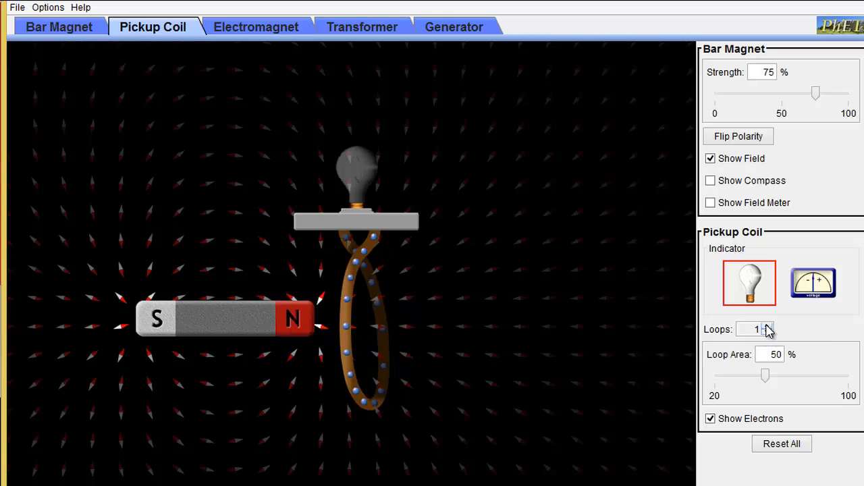
{"action": "left_click", "coordinate": [767, 329]}
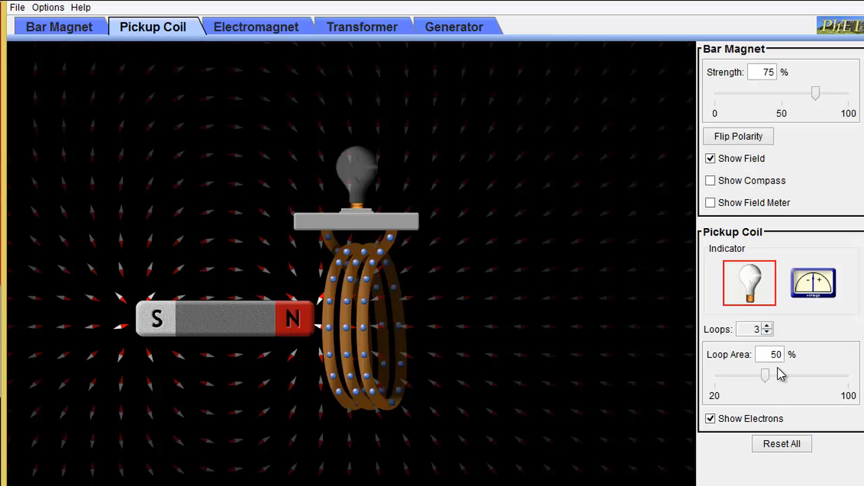
Step: Vary the coil loop area and leave it at about 65%
{"action": "left_click_drag", "start_coordinate": [764, 376], "coordinate": [767, 376]}
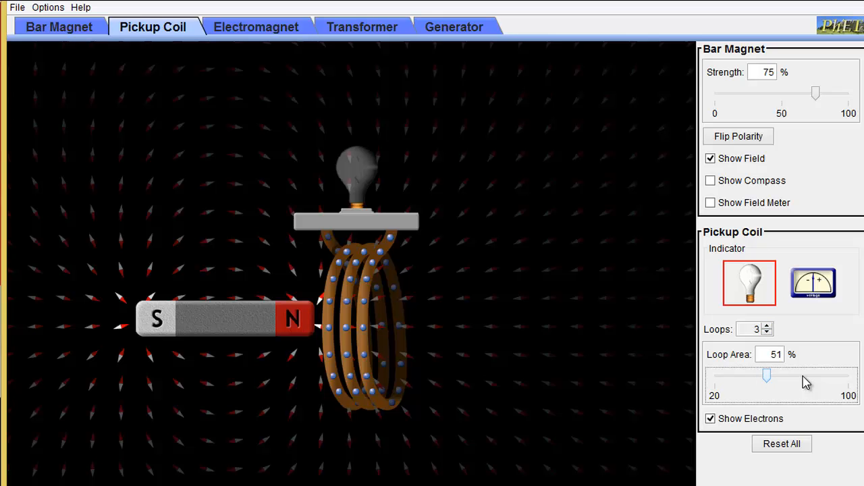
{"action": "left_click_drag", "start_coordinate": [767, 377], "coordinate": [808, 376]}
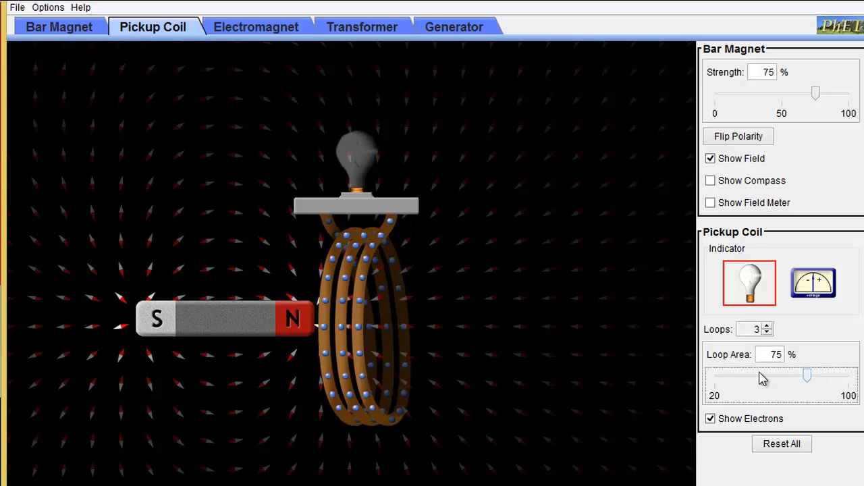
{"action": "left_click_drag", "start_coordinate": [808, 375], "coordinate": [715, 375]}
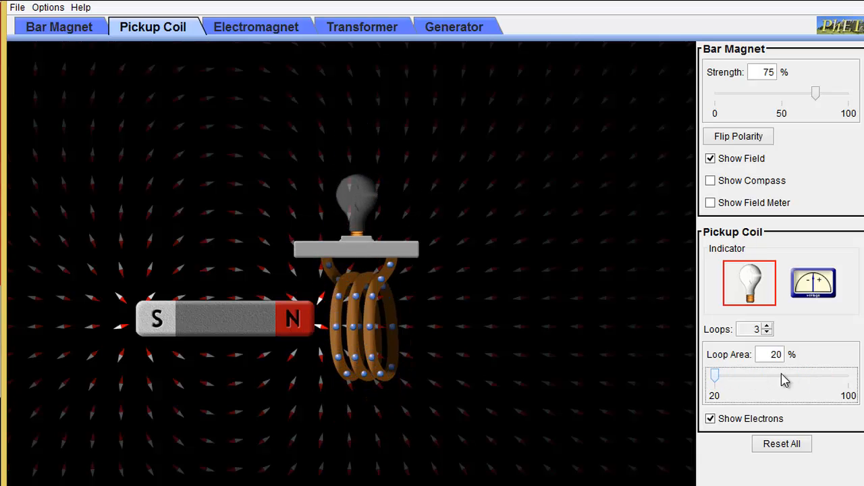
{"action": "left_click_drag", "start_coordinate": [714, 376], "coordinate": [790, 377]}
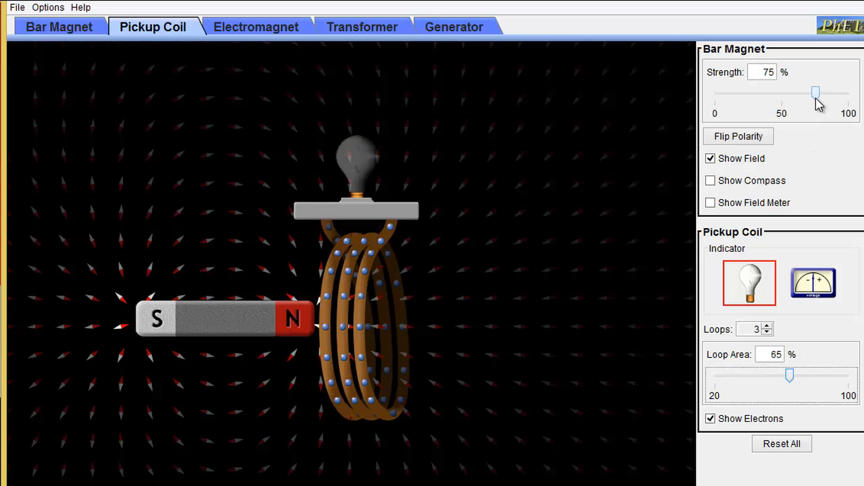
Step: Weaken the bar magnet to 5%, then set its strength to 80%
{"action": "left_click_drag", "start_coordinate": [816, 94], "coordinate": [745, 94]}
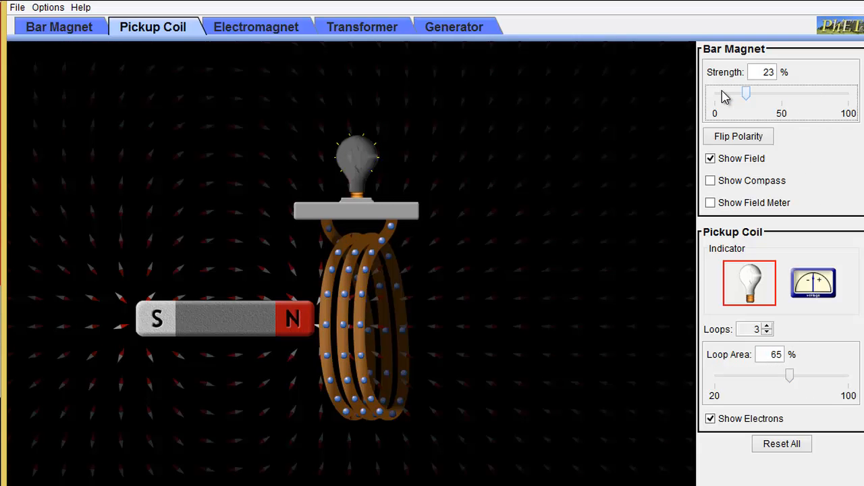
{"action": "left_click_drag", "start_coordinate": [746, 94], "coordinate": [722, 95]}
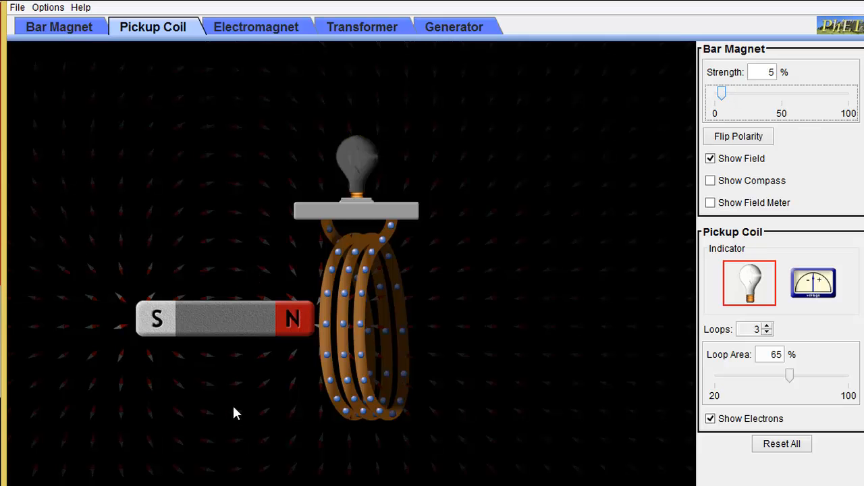
{"action": "mouse_move", "coordinate": [540, 276]}
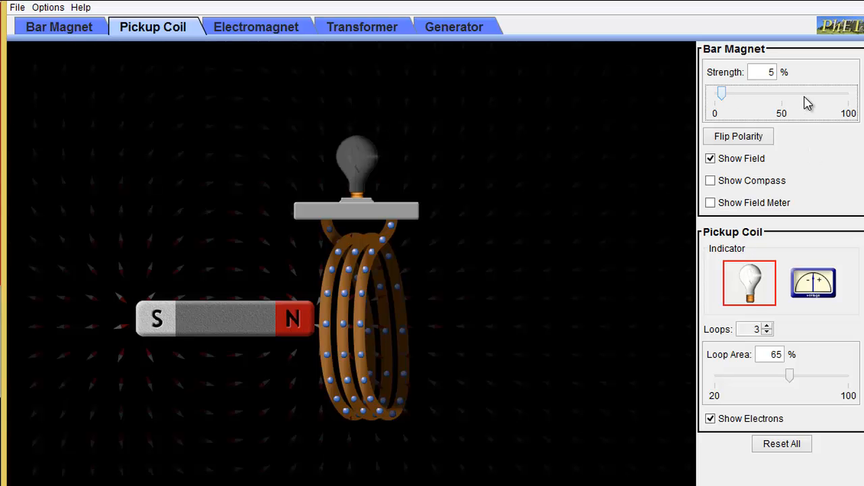
{"action": "left_click_drag", "start_coordinate": [721, 93], "coordinate": [823, 93]}
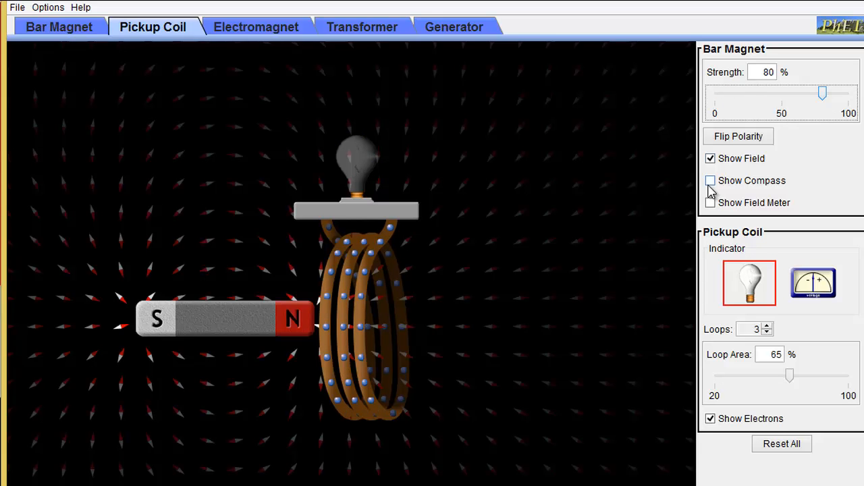
Step: Show a compass under the magnet's north end and turn on the field meter
{"action": "left_click", "coordinate": [710, 180]}
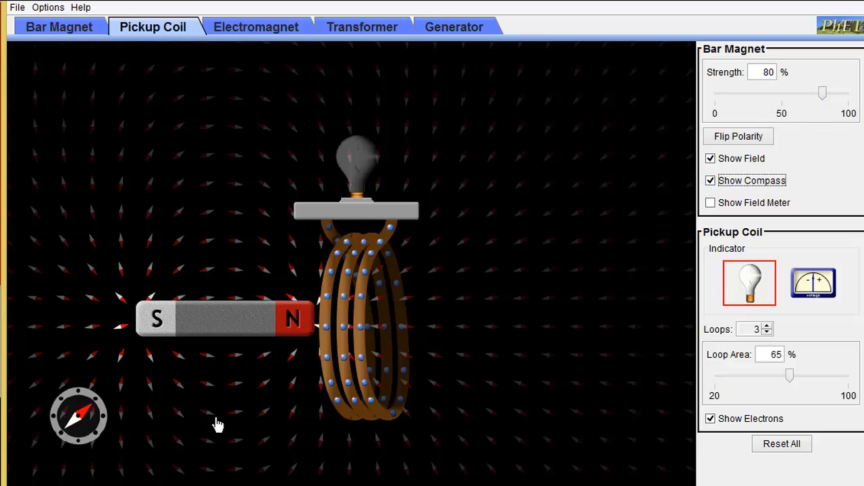
{"action": "left_click_drag", "start_coordinate": [78, 416], "coordinate": [273, 415]}
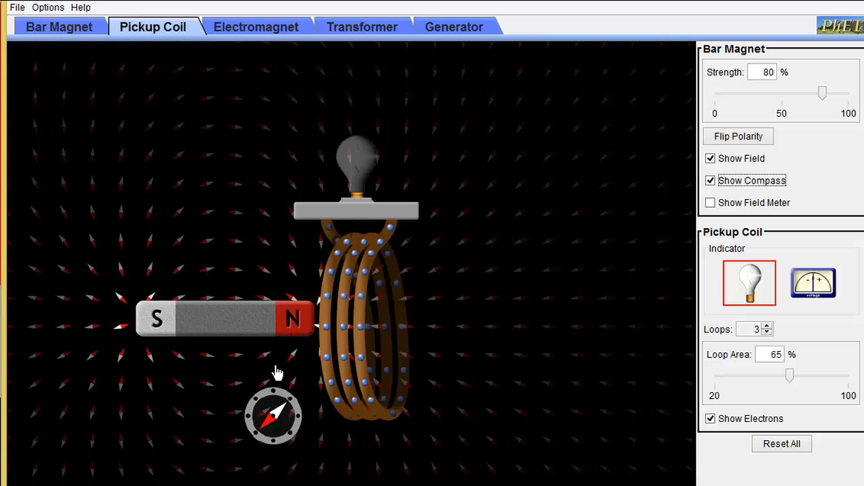
{"action": "left_click_drag", "start_coordinate": [273, 416], "coordinate": [281, 376]}
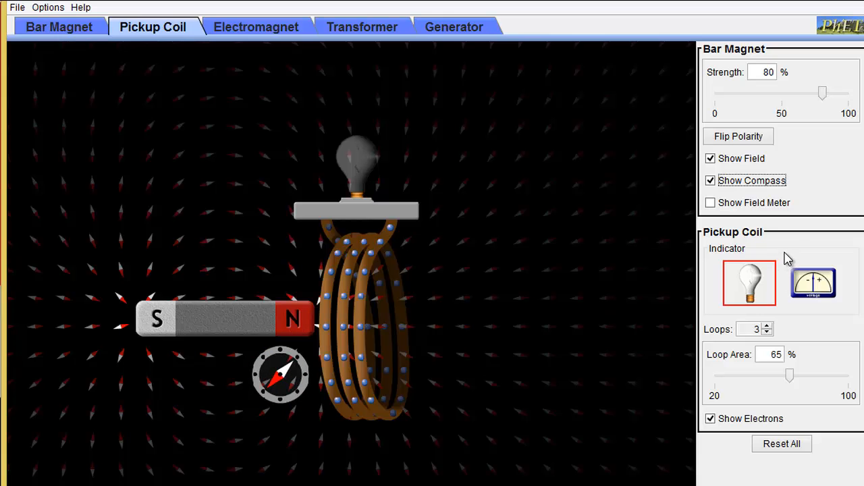
{"action": "left_click", "coordinate": [710, 202]}
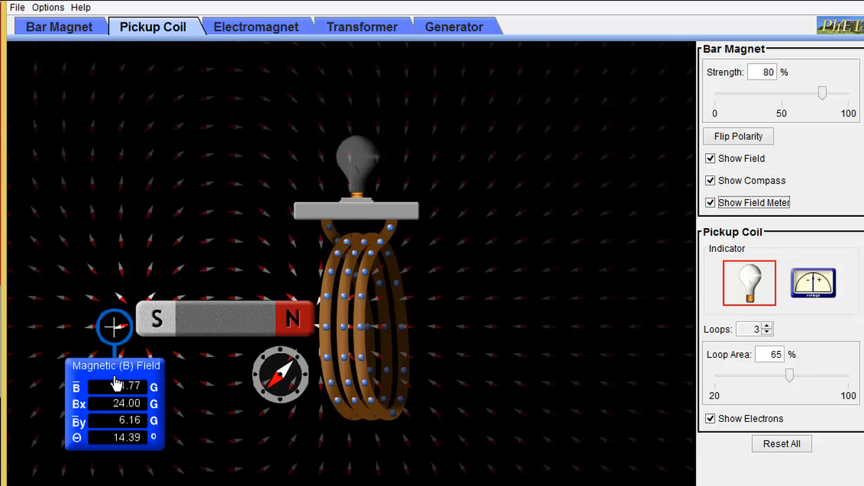
Step: Measure the field above the magnet, then hide the field meter
{"action": "left_click_drag", "start_coordinate": [115, 328], "coordinate": [119, 282]}
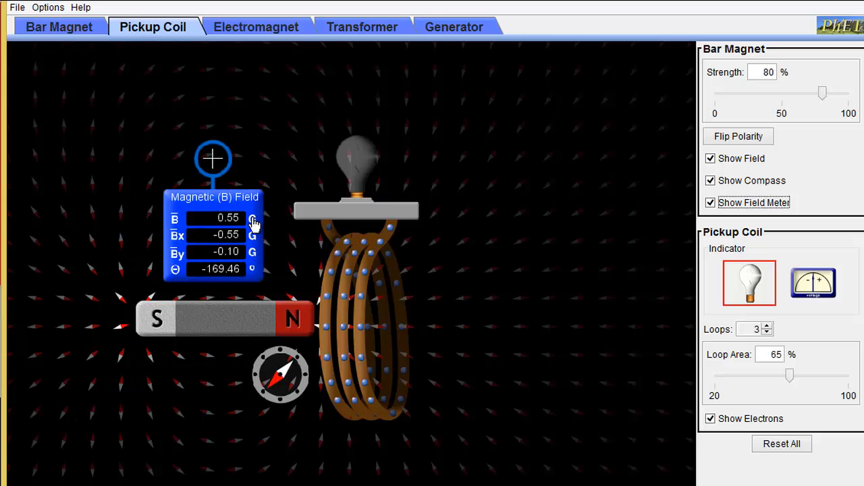
{"action": "mouse_move", "coordinate": [259, 286]}
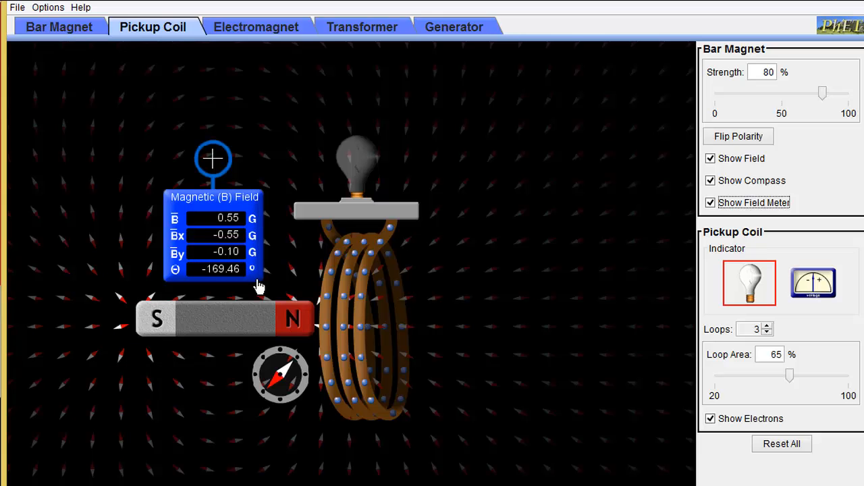
{"action": "mouse_move", "coordinate": [543, 368]}
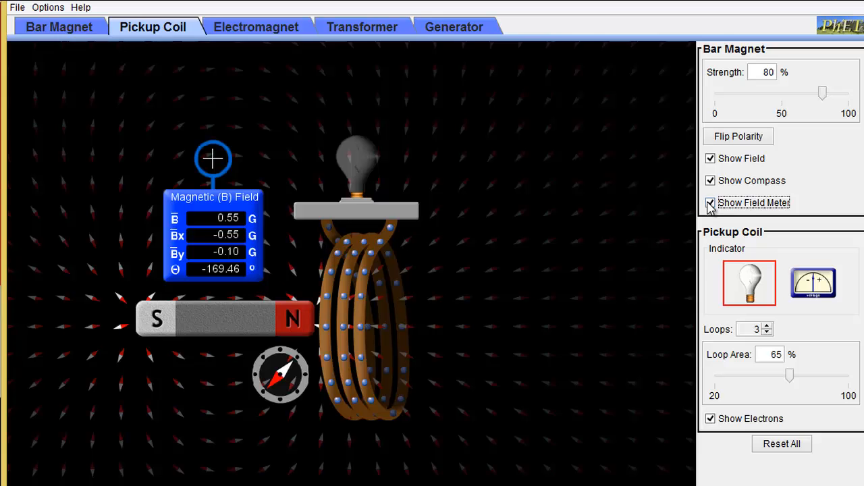
{"action": "left_click", "coordinate": [812, 283]}
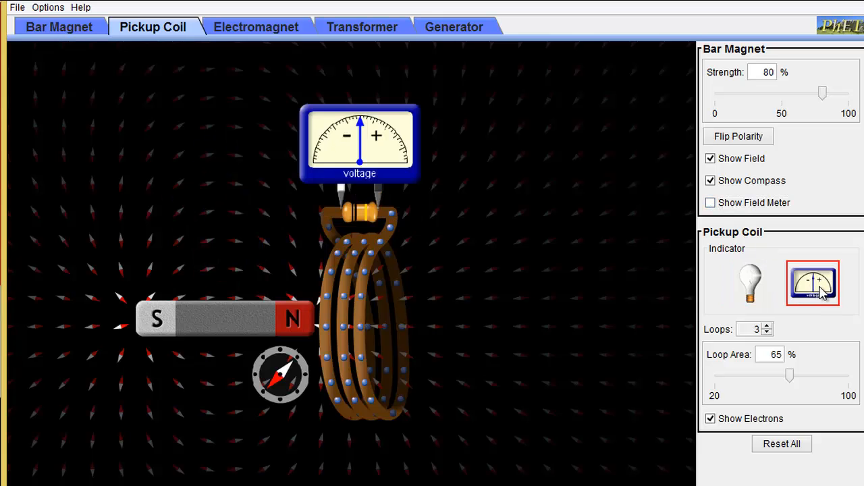
{"action": "mouse_move", "coordinate": [229, 321]}
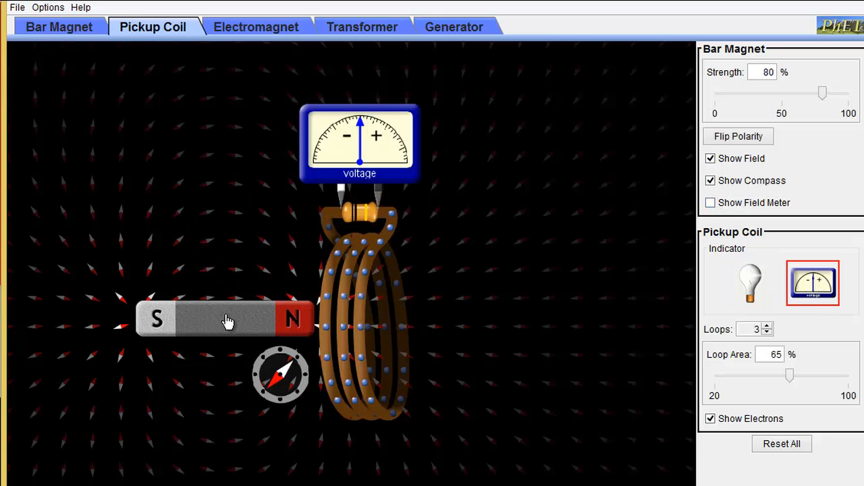
Step: Swing the magnet right, left, then right of the coil, watching the voltmeter
{"action": "left_click_drag", "start_coordinate": [226, 321], "coordinate": [484, 322]}
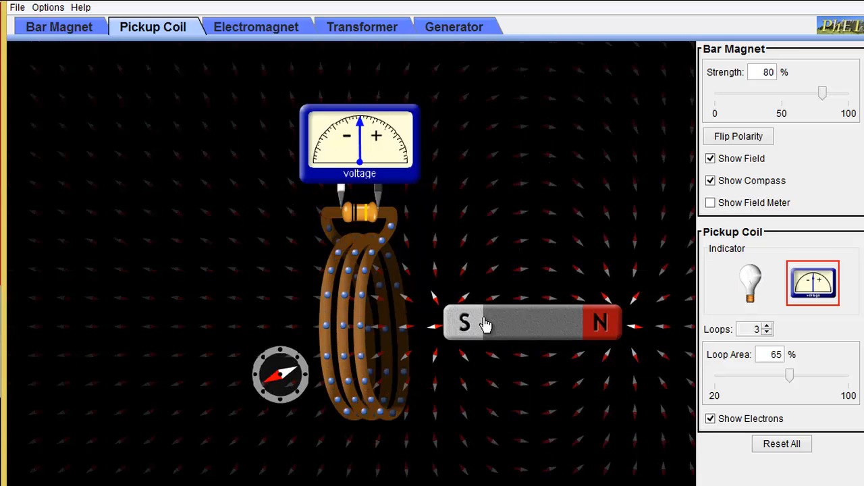
{"action": "left_click_drag", "start_coordinate": [486, 322], "coordinate": [200, 318]}
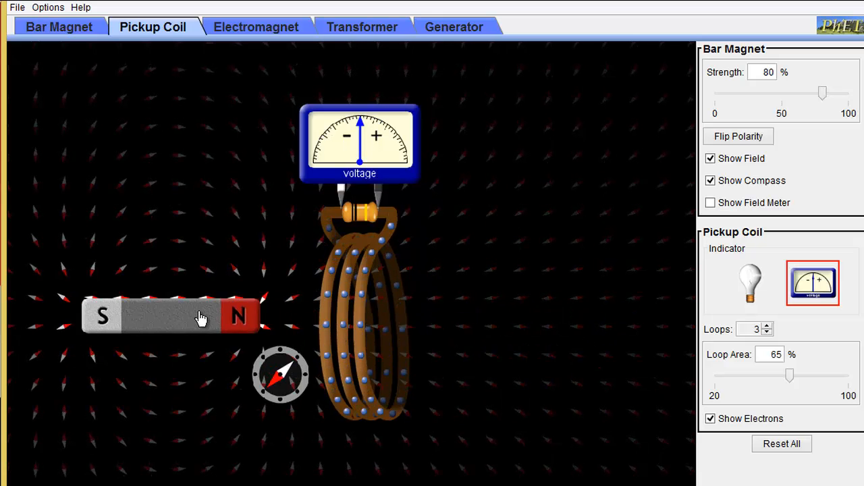
{"action": "left_click_drag", "start_coordinate": [202, 317], "coordinate": [601, 318]}
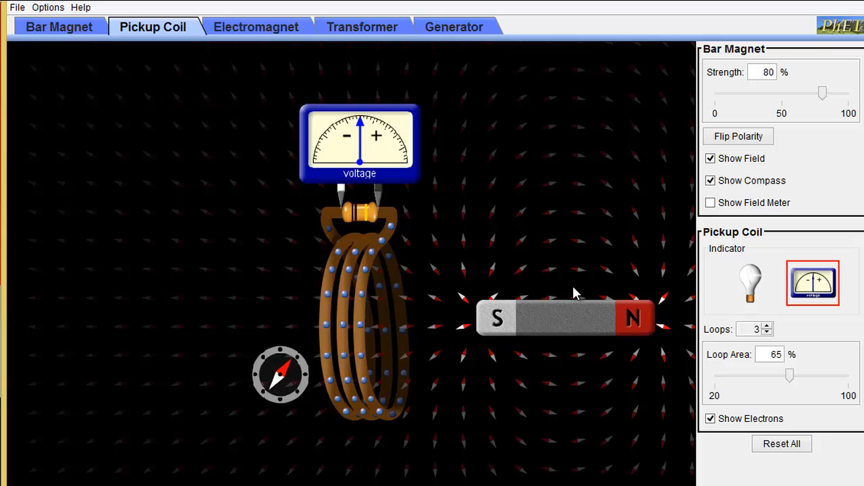
{"action": "mouse_move", "coordinate": [541, 178]}
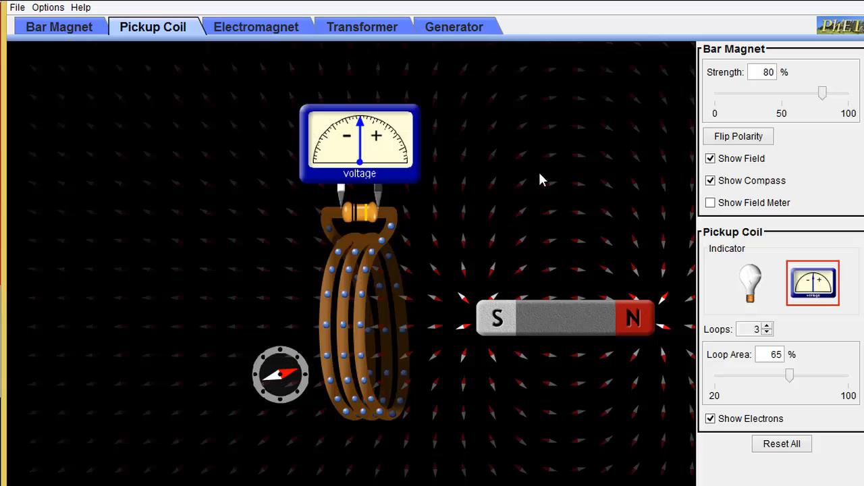
Step: Switch the coil's indicator from the voltmeter back to the light bulb
{"action": "left_click", "coordinate": [749, 282]}
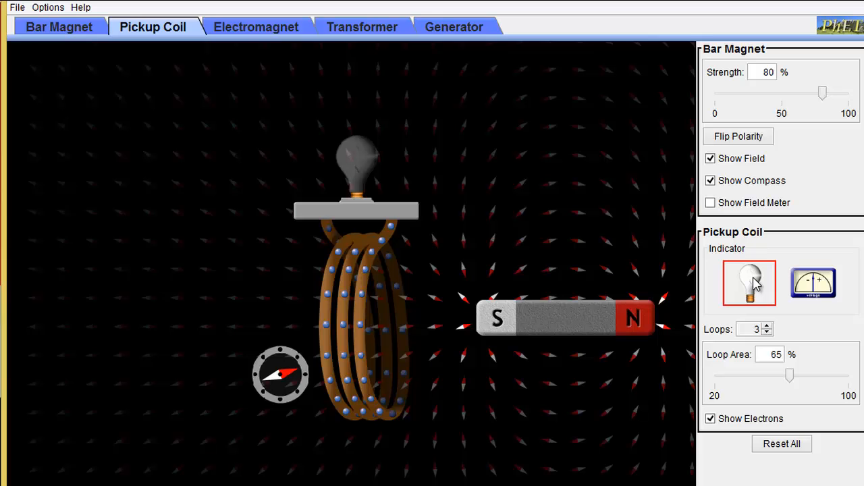
{"action": "mouse_move", "coordinate": [687, 238]}
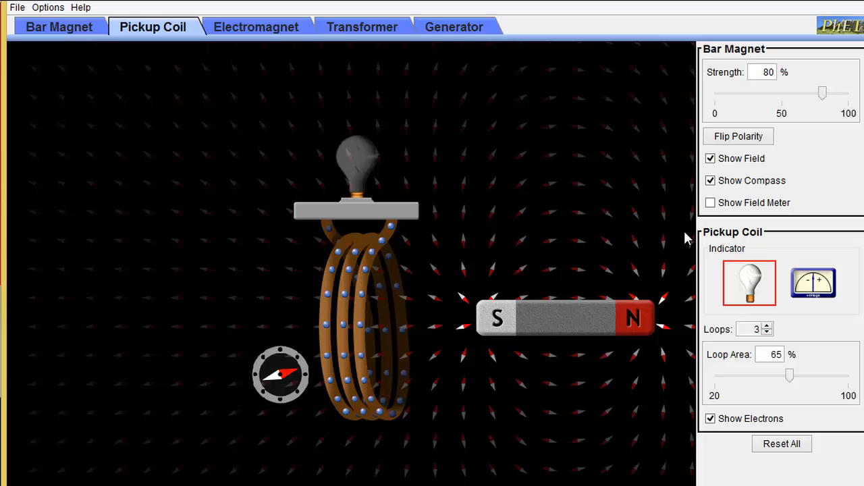
{"action": "mouse_move", "coordinate": [296, 49]}
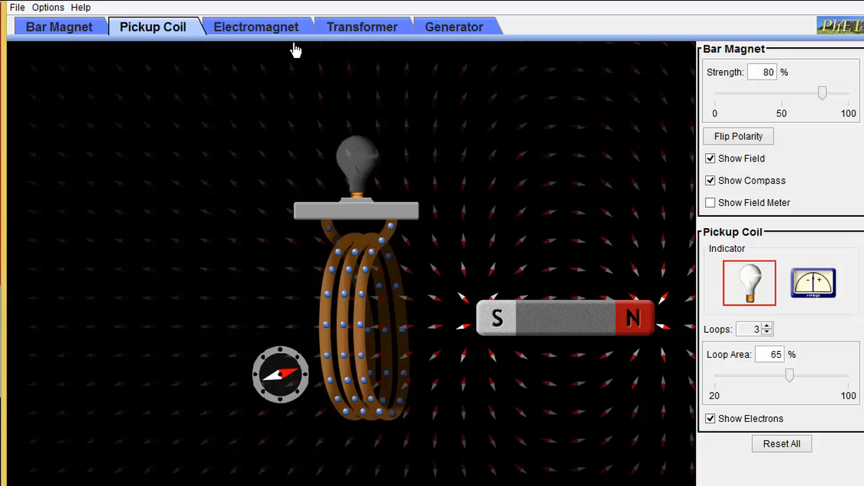
{"action": "mouse_move", "coordinate": [470, 37]}
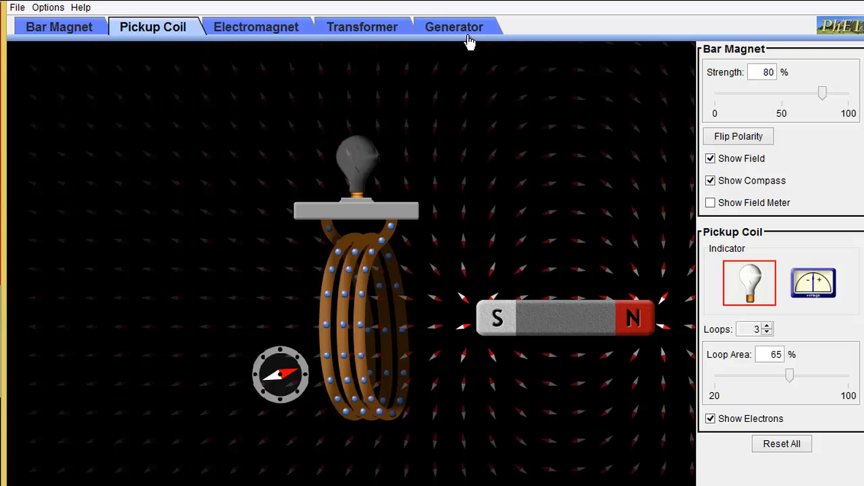
Step: In the Generator setup, try 3 then 2 coil loops and turn on the water to light the bulb
{"action": "left_click", "coordinate": [454, 28]}
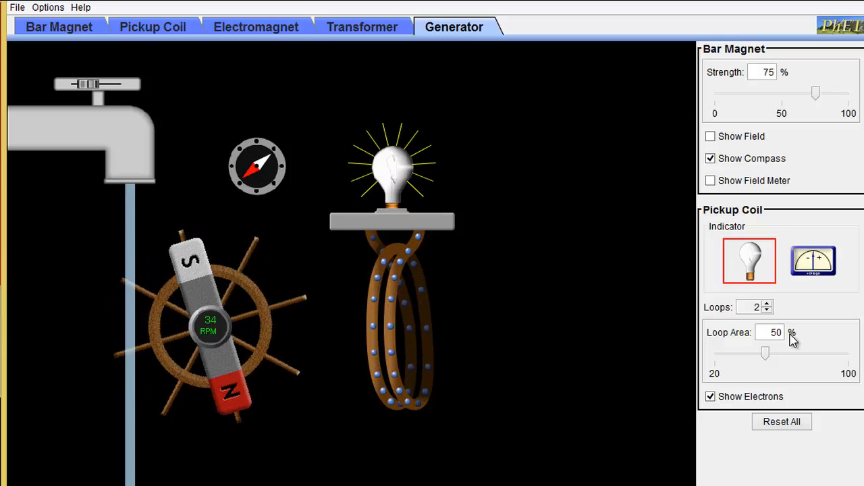
{"action": "left_click", "coordinate": [767, 304]}
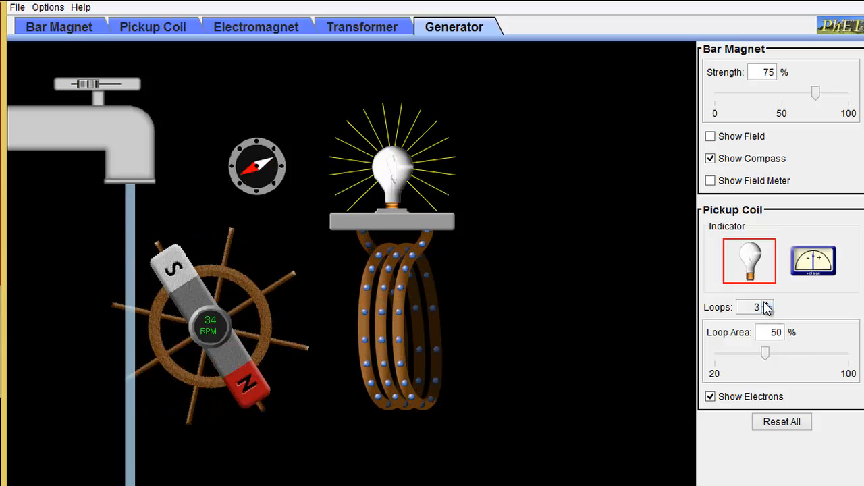
{"action": "left_click", "coordinate": [767, 310]}
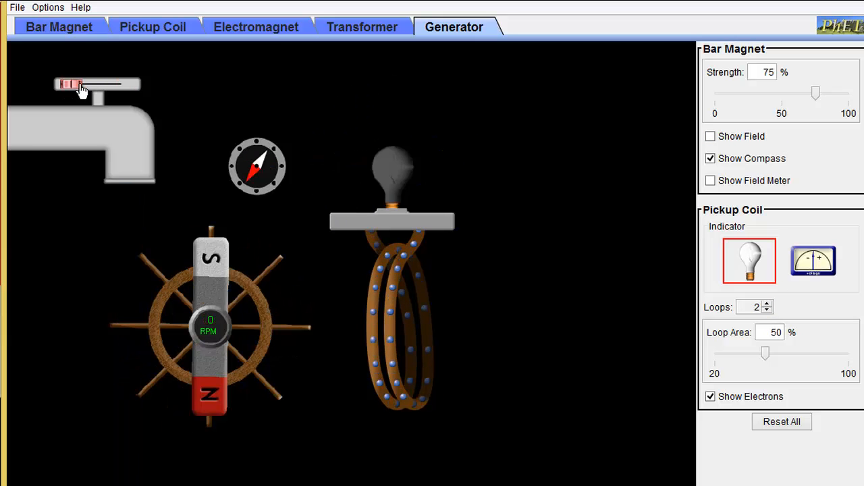
{"action": "left_click_drag", "start_coordinate": [74, 83], "coordinate": [101, 84]}
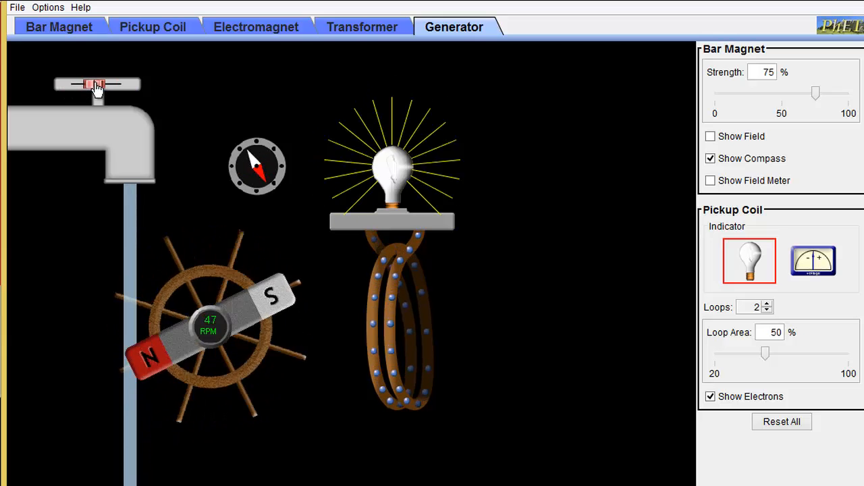